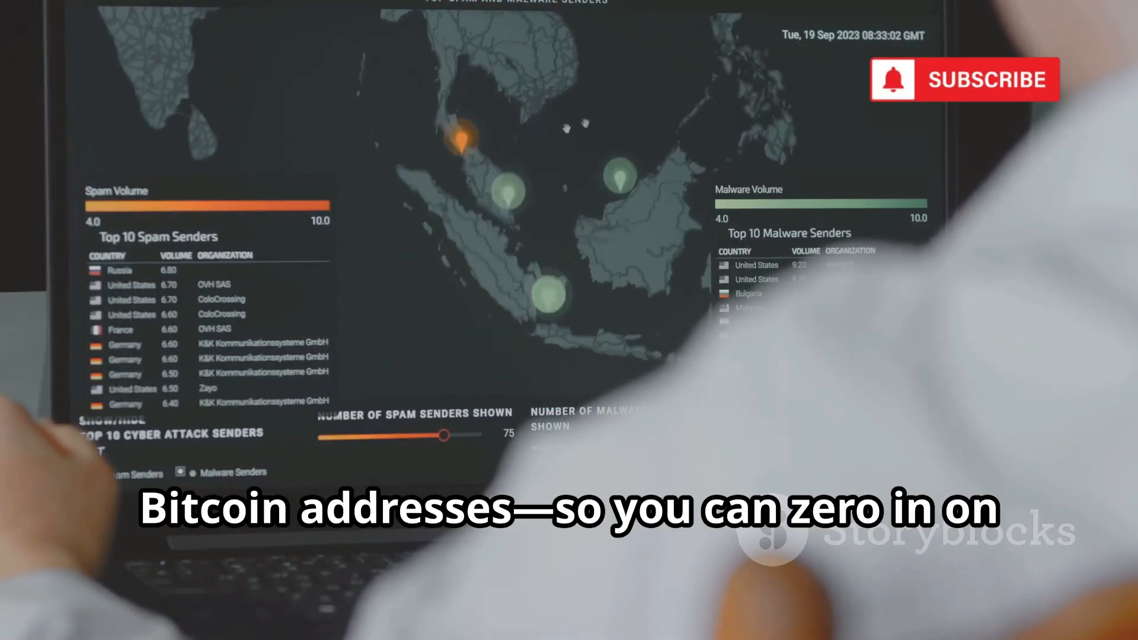
left_click(463, 138)
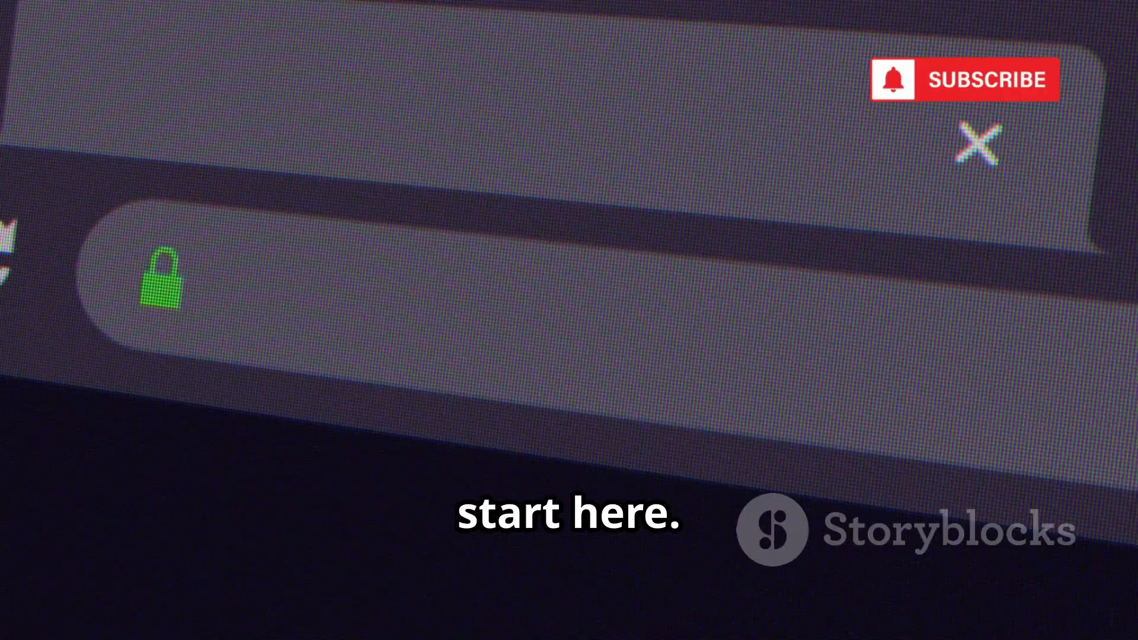
type("compute")
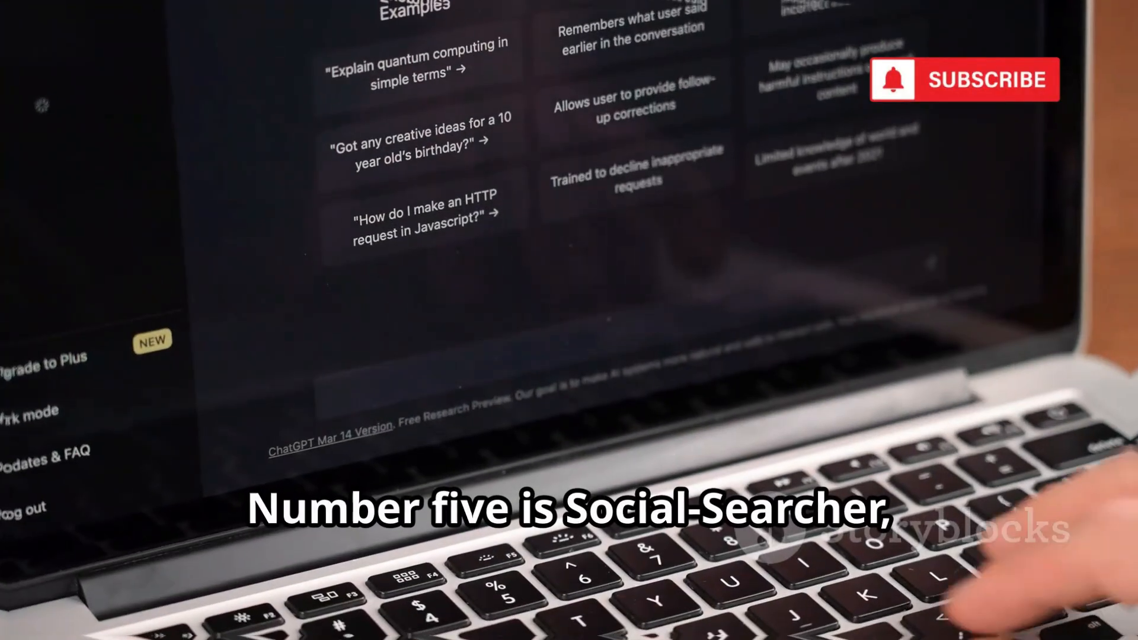
type("Tell me a")
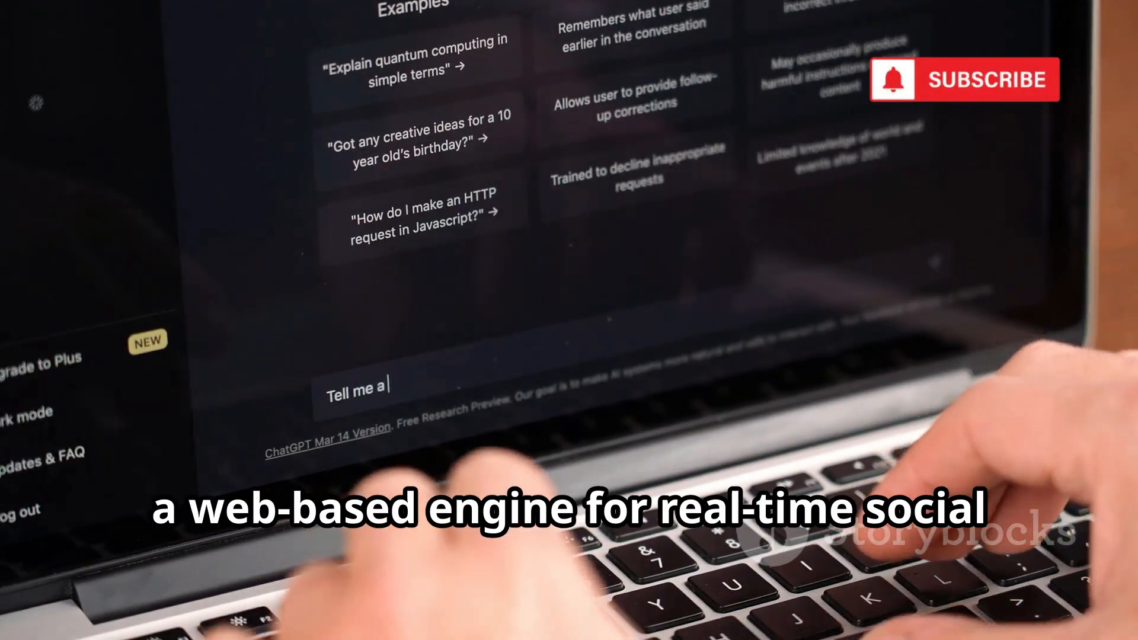
type("story about the")
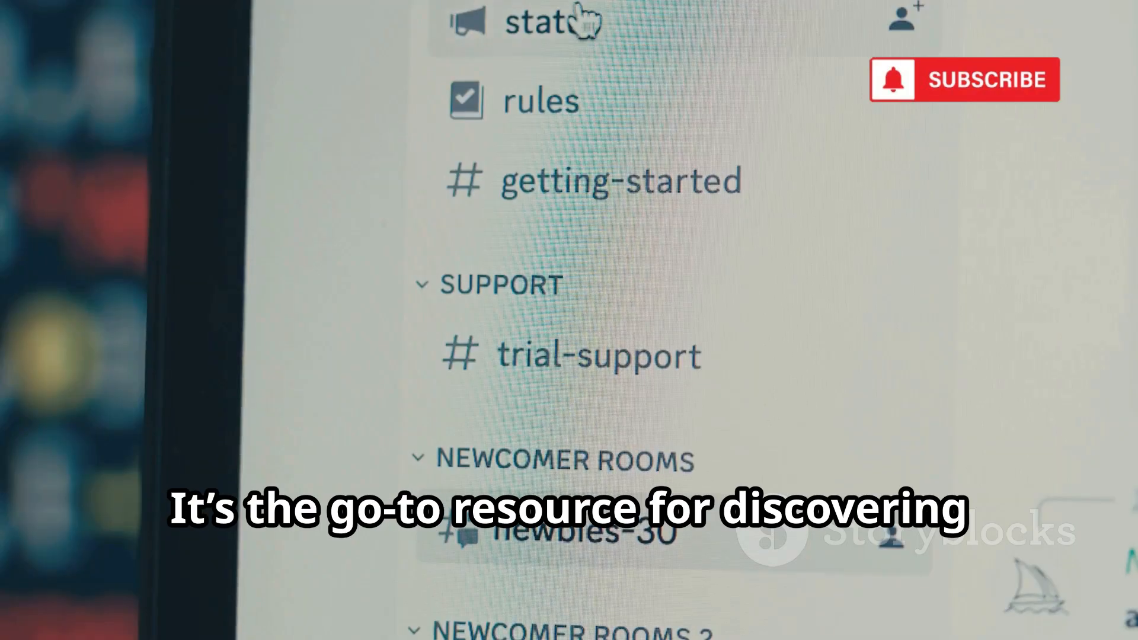
scroll("down", 3)
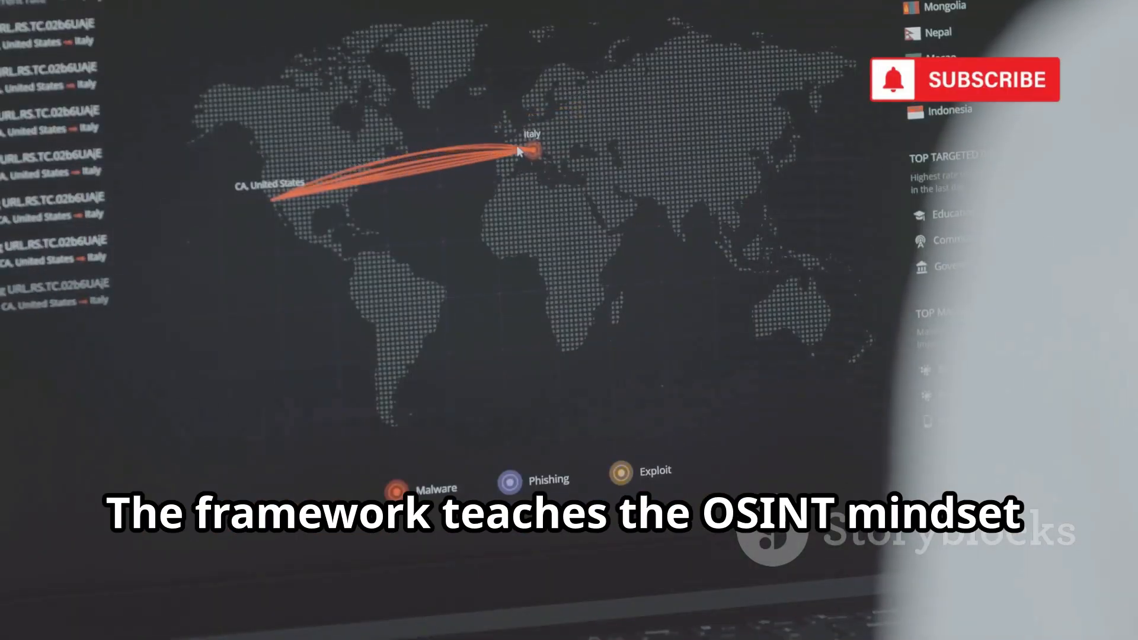
left_click(533, 150)
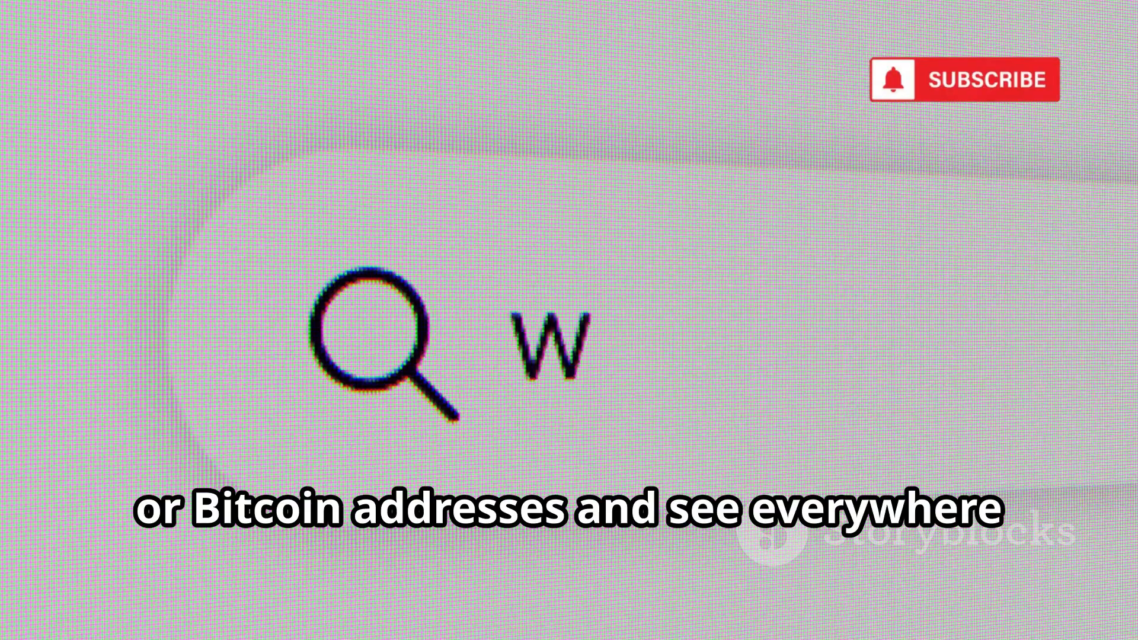
type("indows")
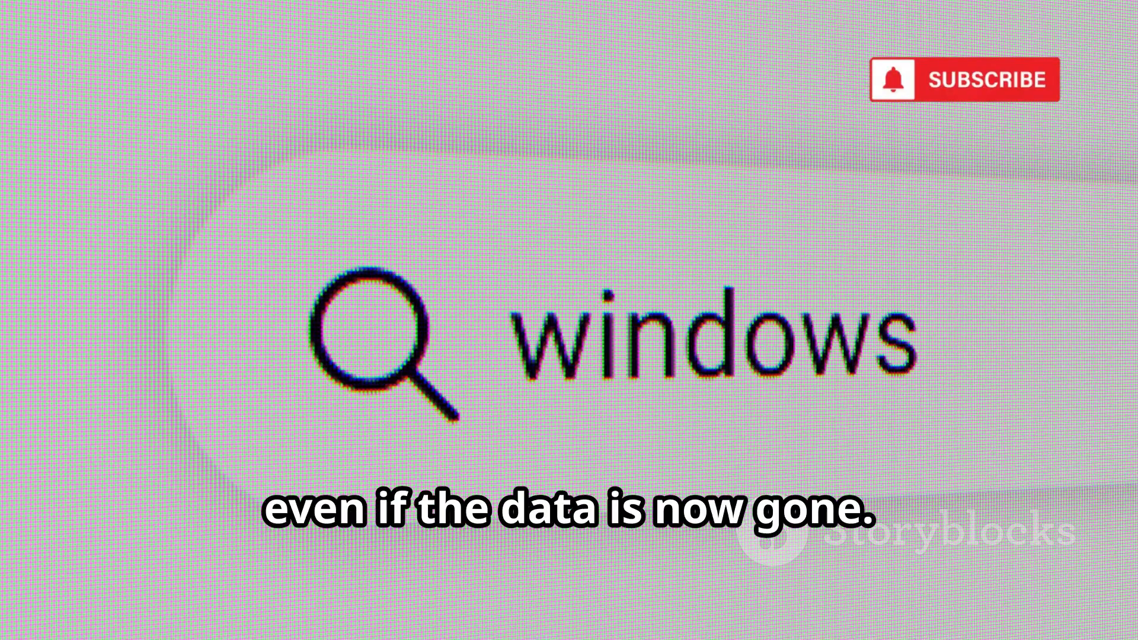